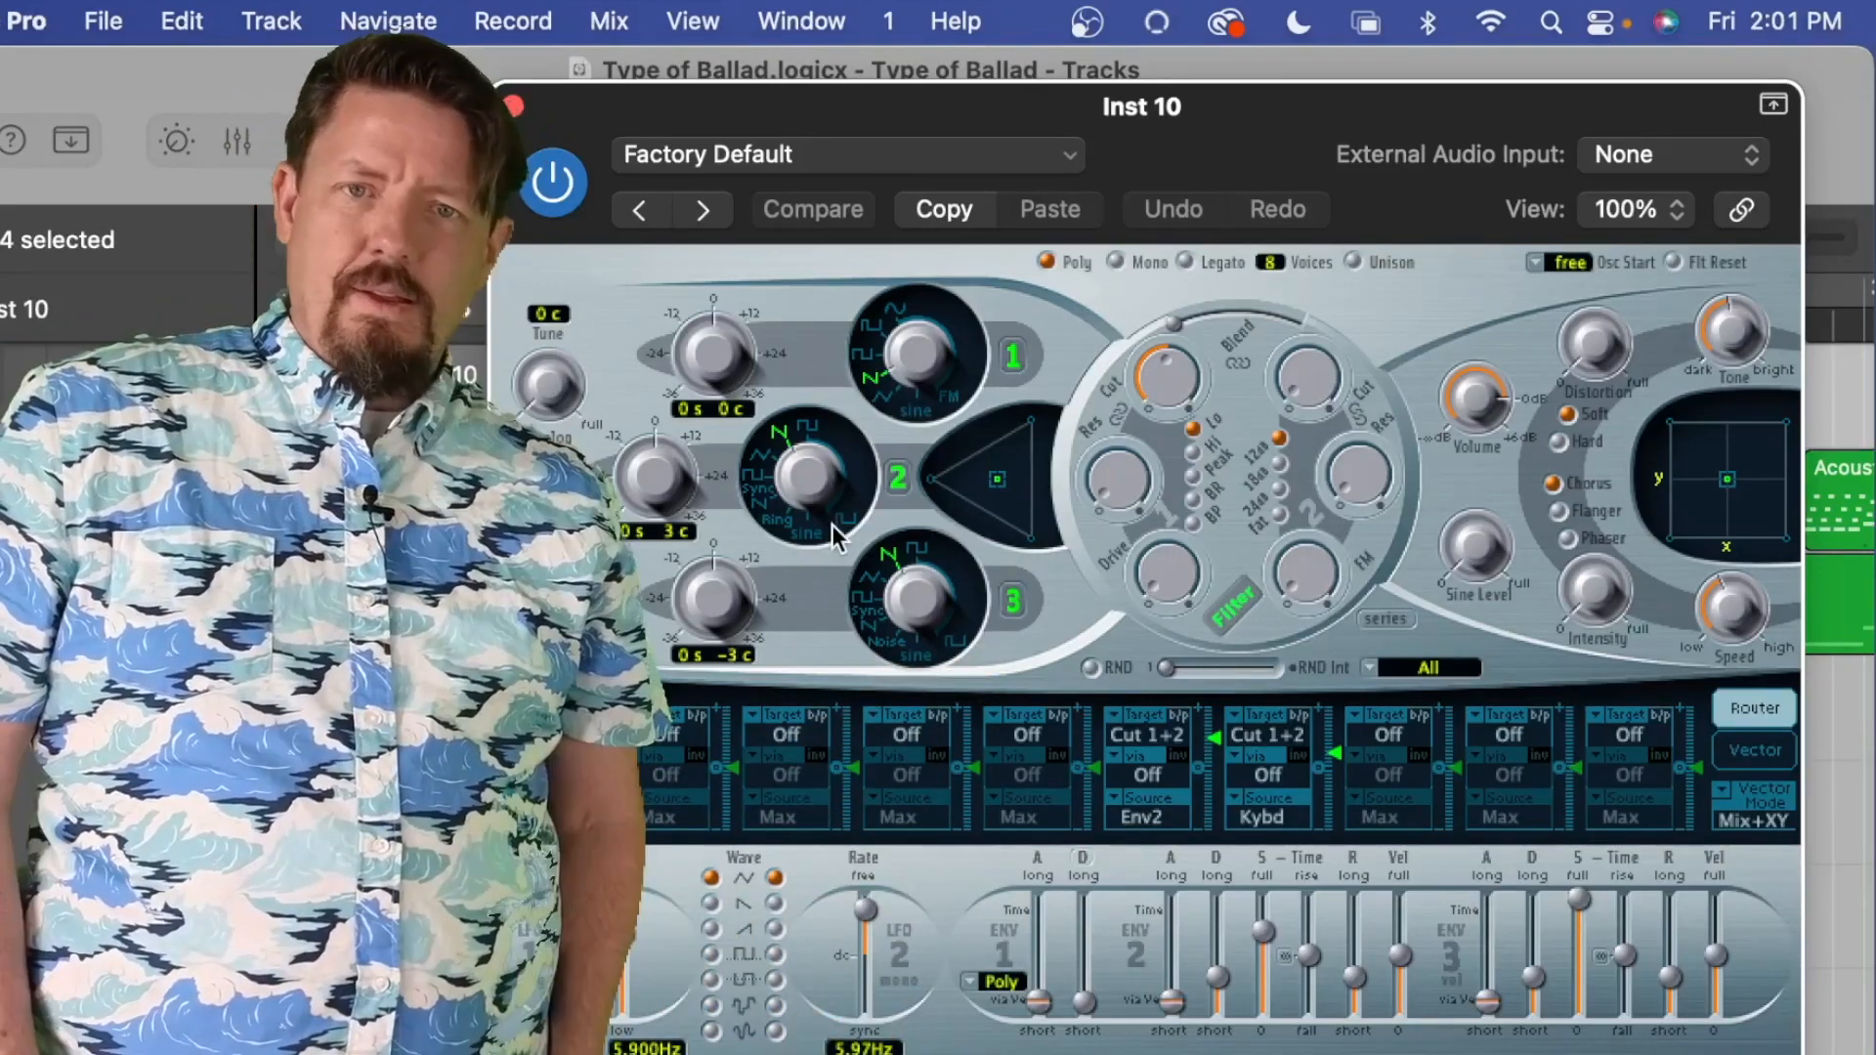
# Toggle ES2 oscillator 2 via its number button, altering the Factory Default patch.
pyautogui.click(811, 209)
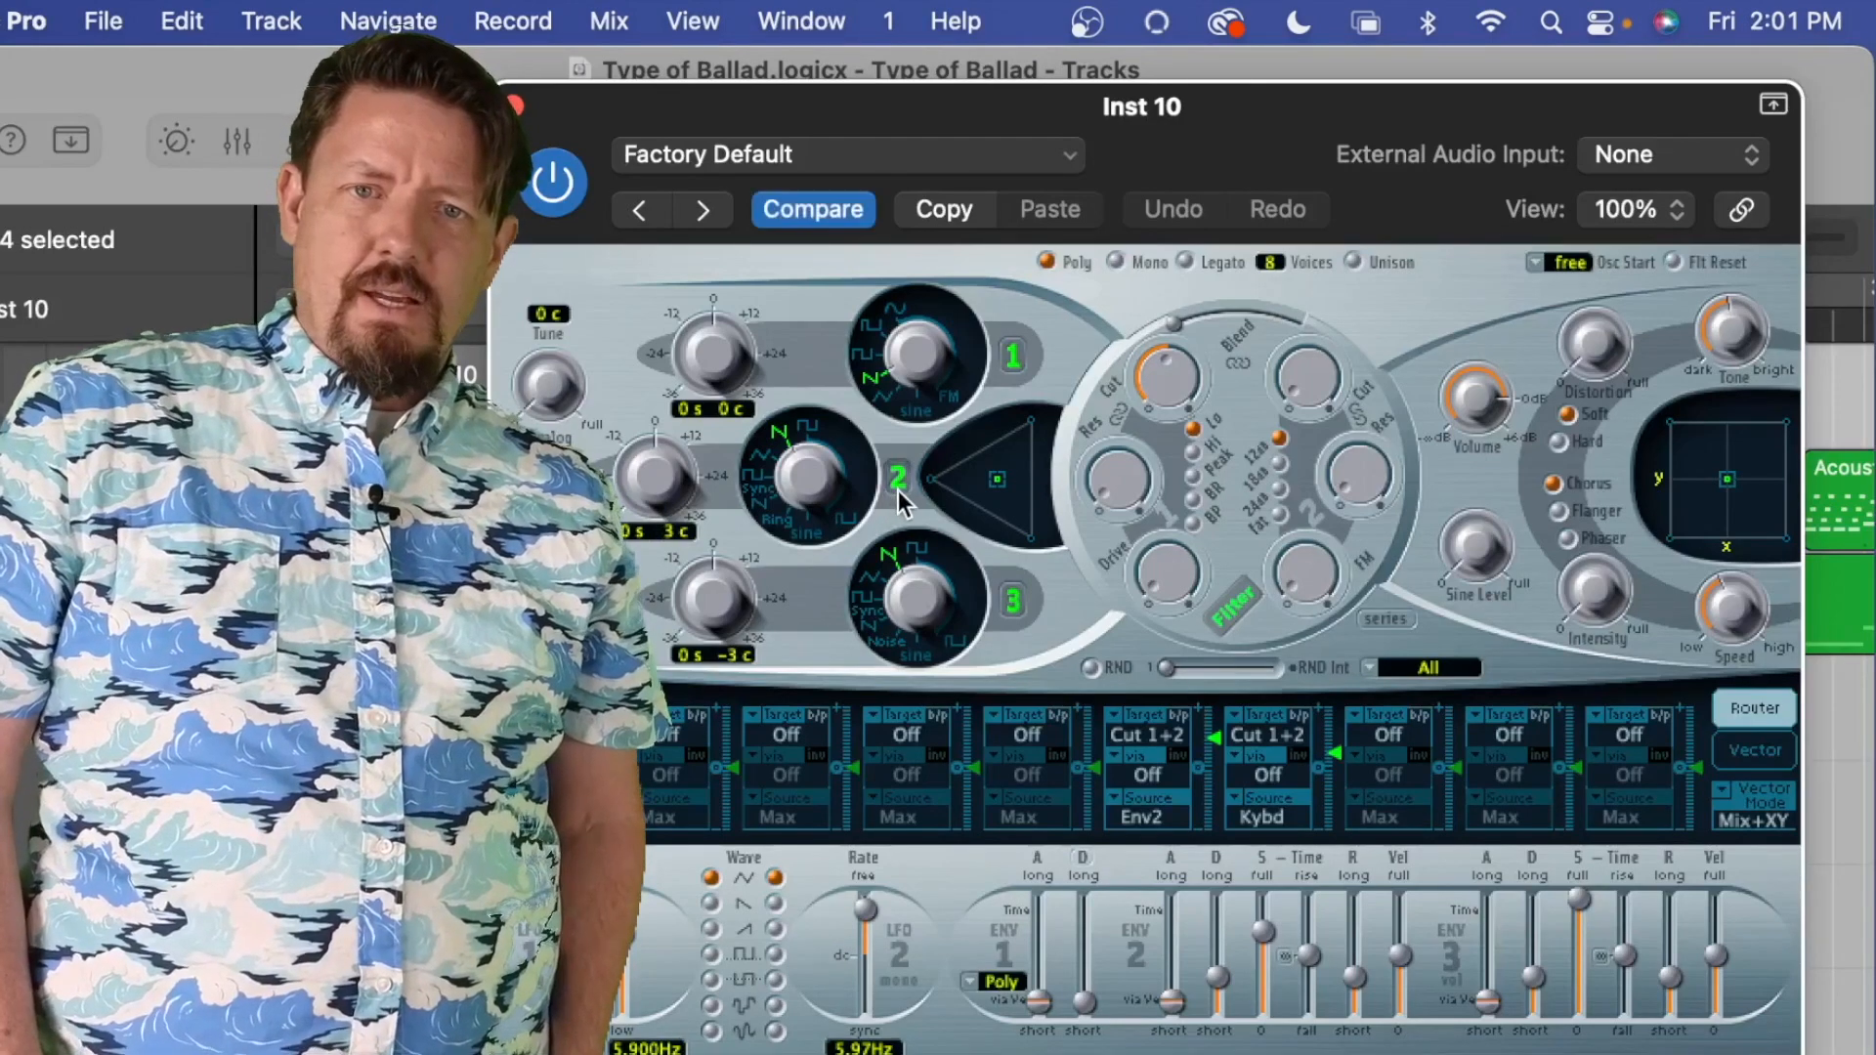